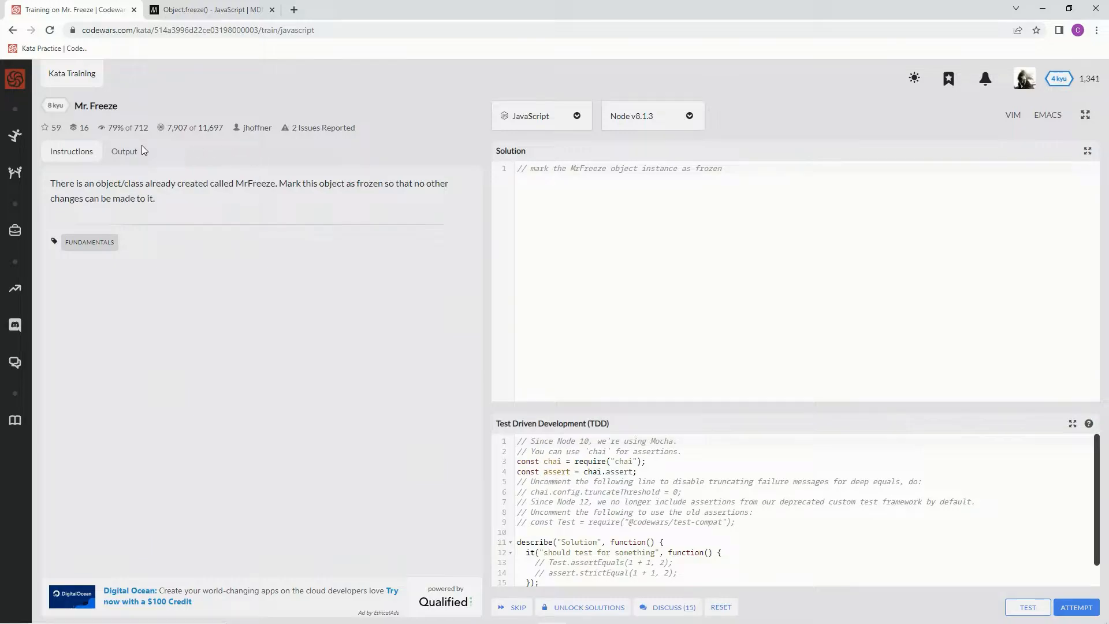
{"action": "mouse_move", "coordinate": [244, 170]}
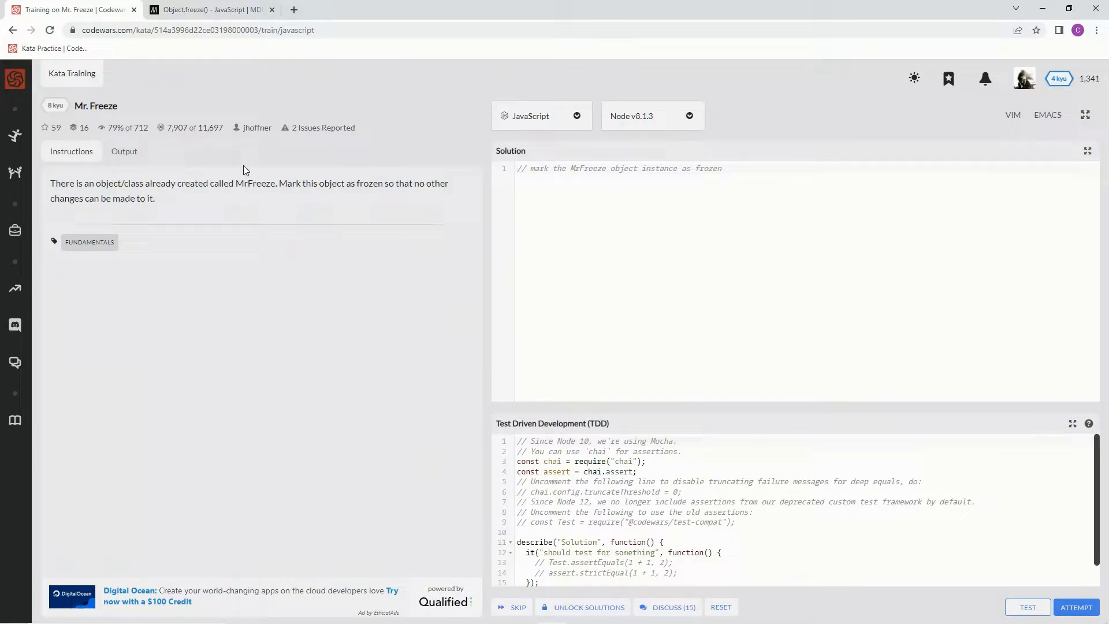
{"action": "mouse_move", "coordinate": [137, 180]}
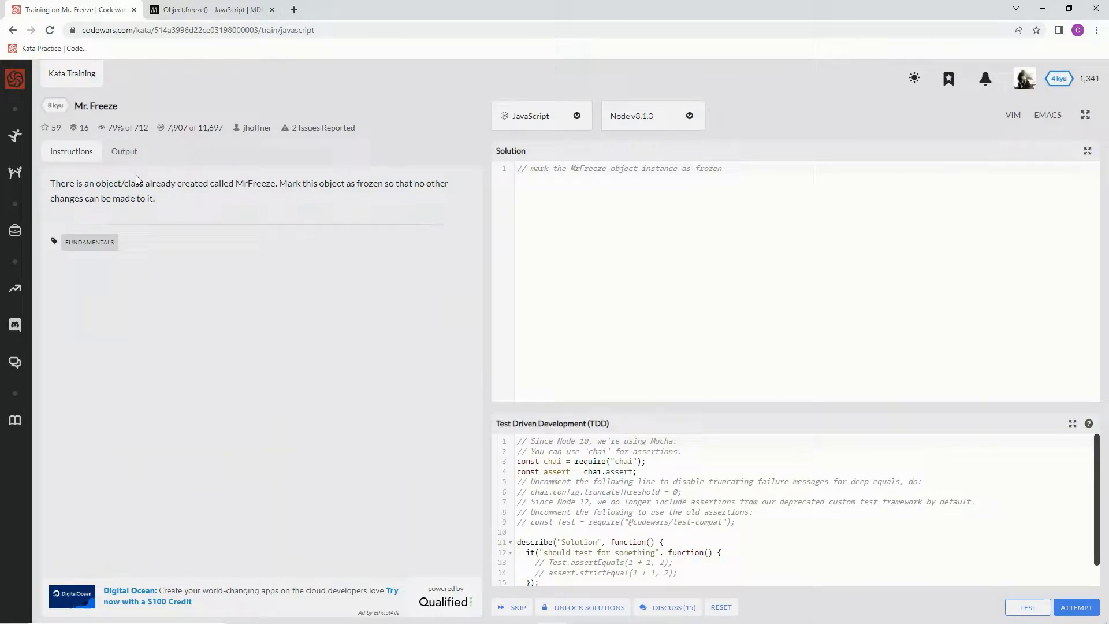
{"action": "mouse_move", "coordinate": [287, 175]}
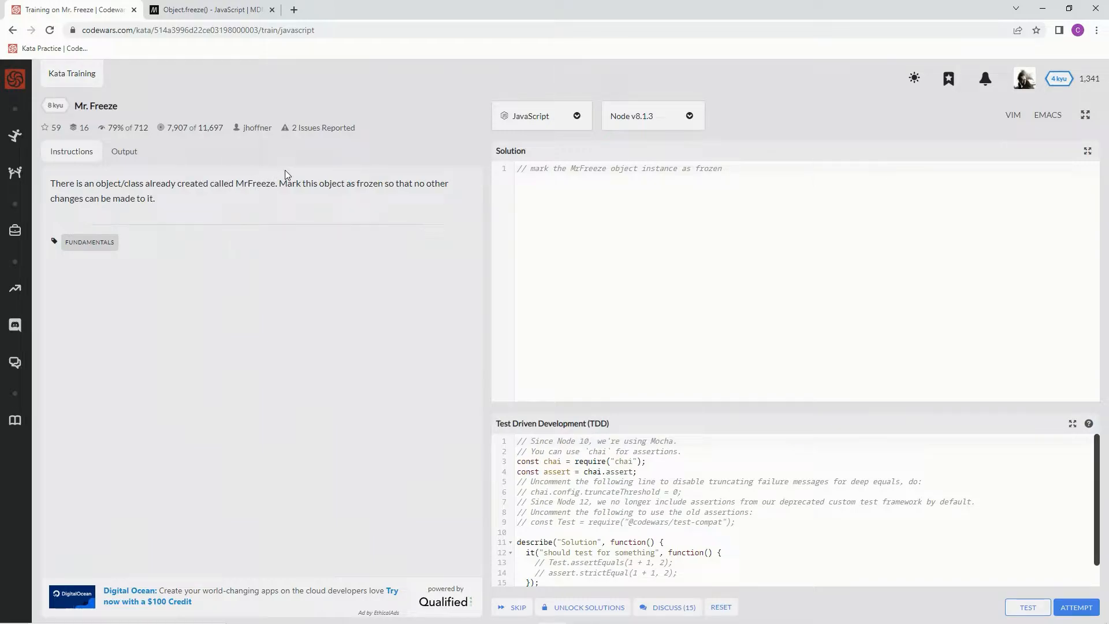
{"action": "mouse_move", "coordinate": [387, 197]}
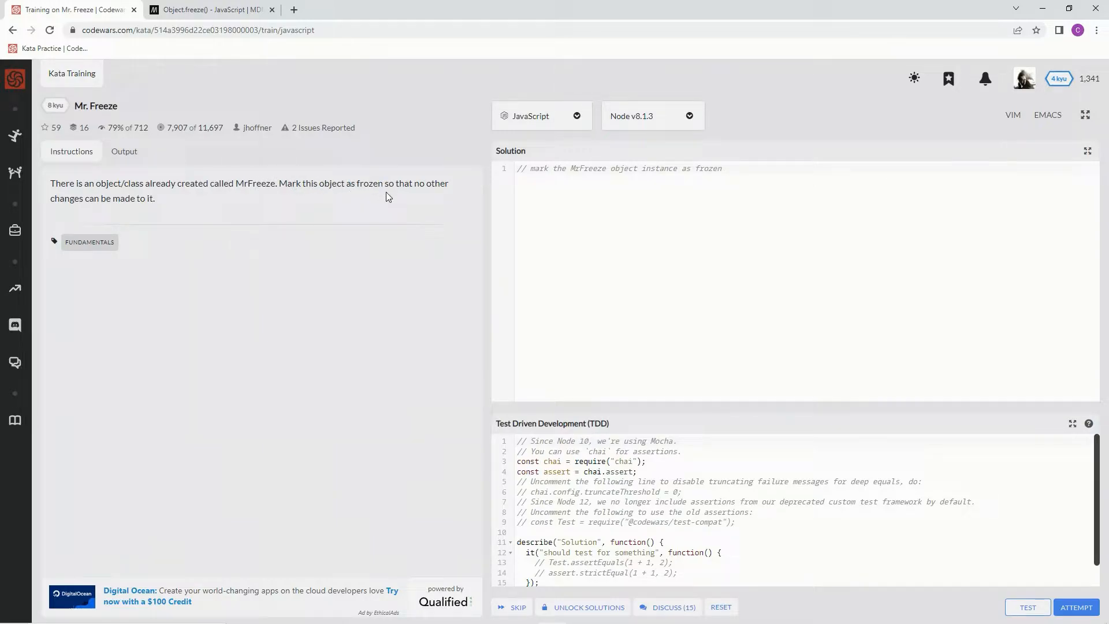
{"action": "mouse_move", "coordinate": [151, 216]}
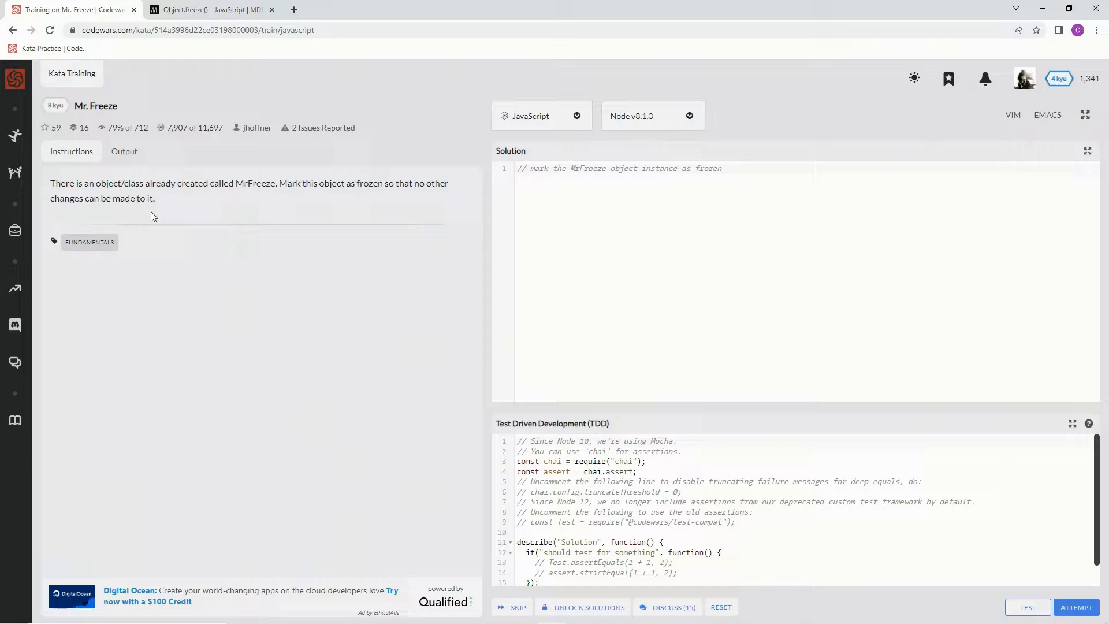
{"action": "mouse_move", "coordinate": [395, 219]}
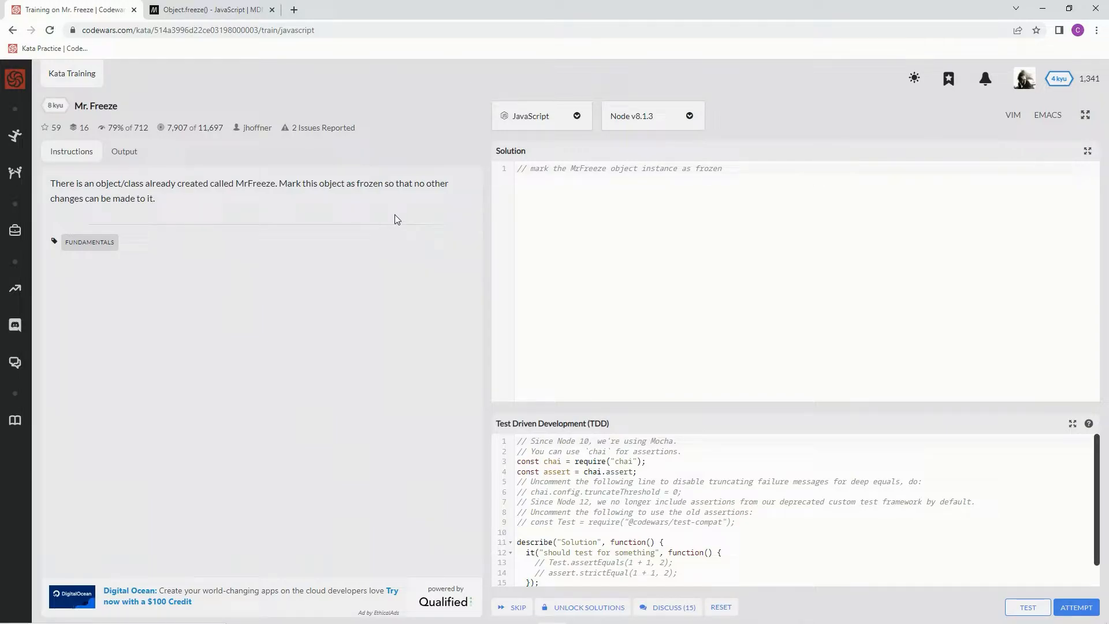
Step: Bring up the MDN Object.freeze() reference page to read its description and example
{"action": "double_click", "coordinate": [102, 105]}
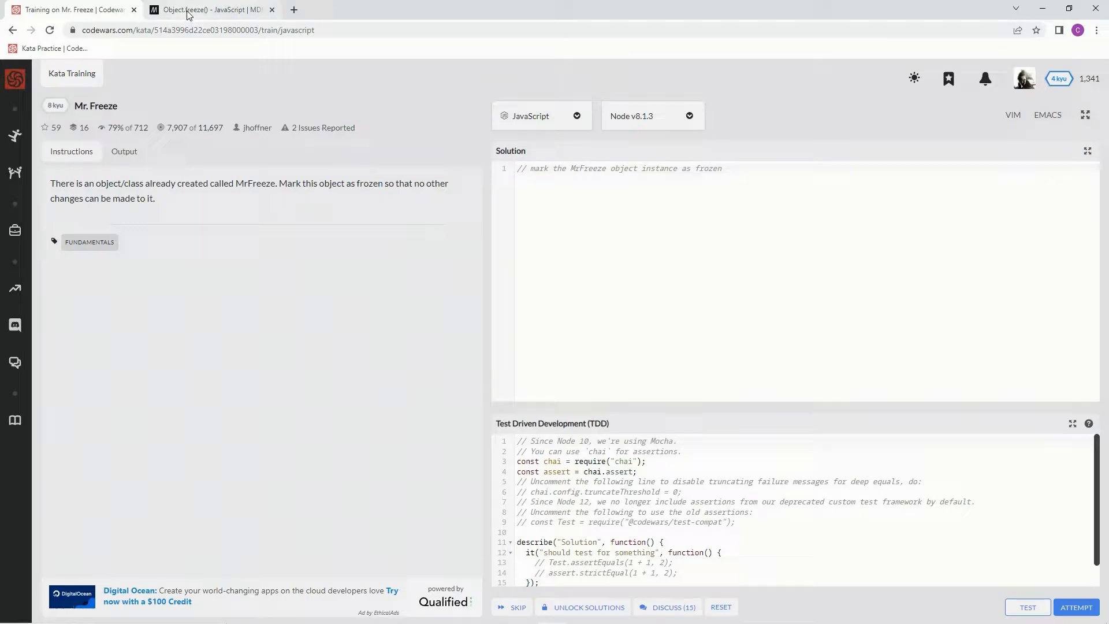
{"action": "left_click", "coordinate": [206, 10]}
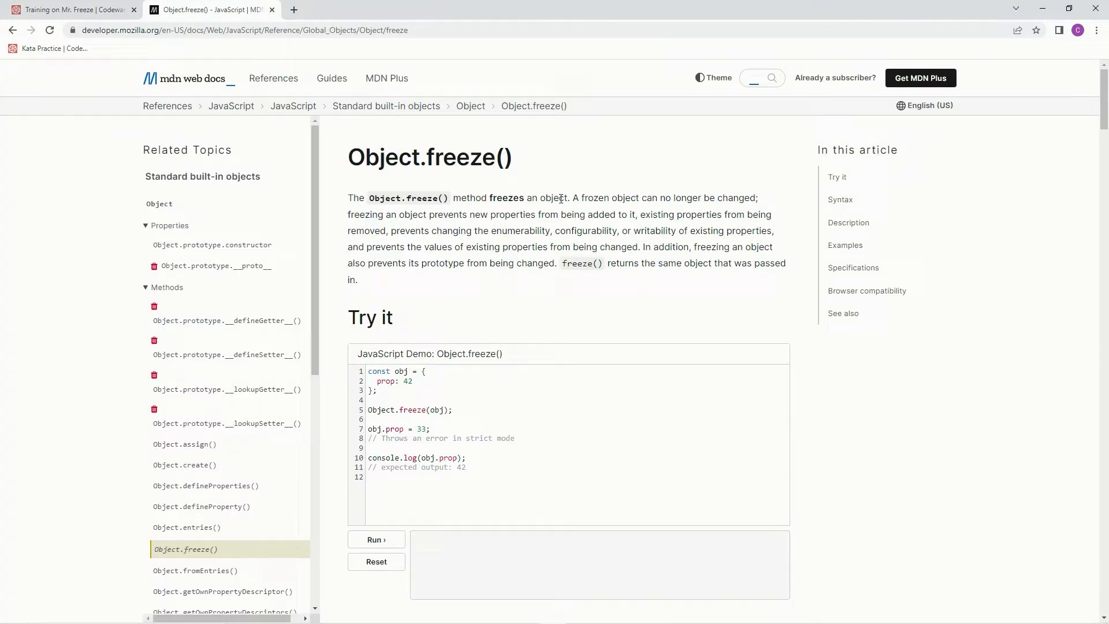
{"action": "mouse_move", "coordinate": [691, 201]}
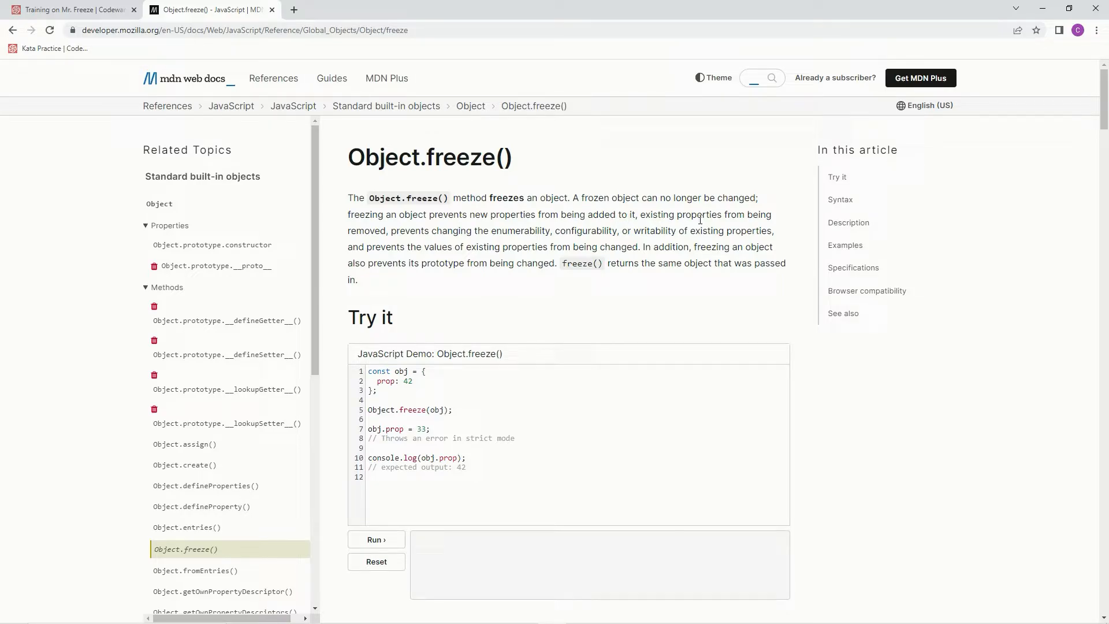
{"action": "mouse_move", "coordinate": [406, 233]}
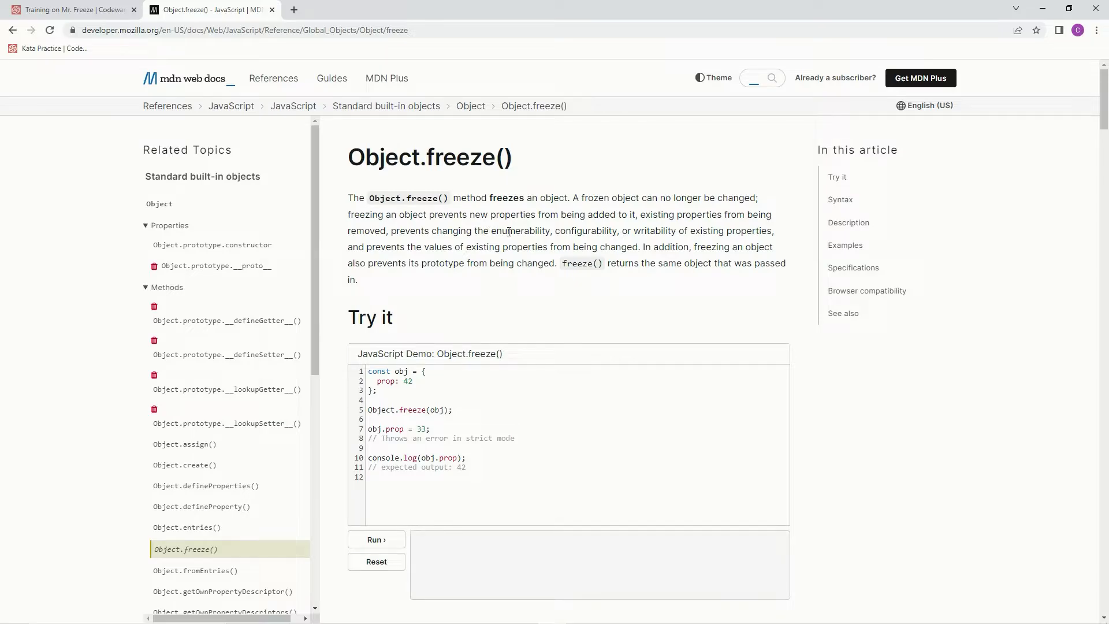
{"action": "mouse_move", "coordinate": [600, 232]}
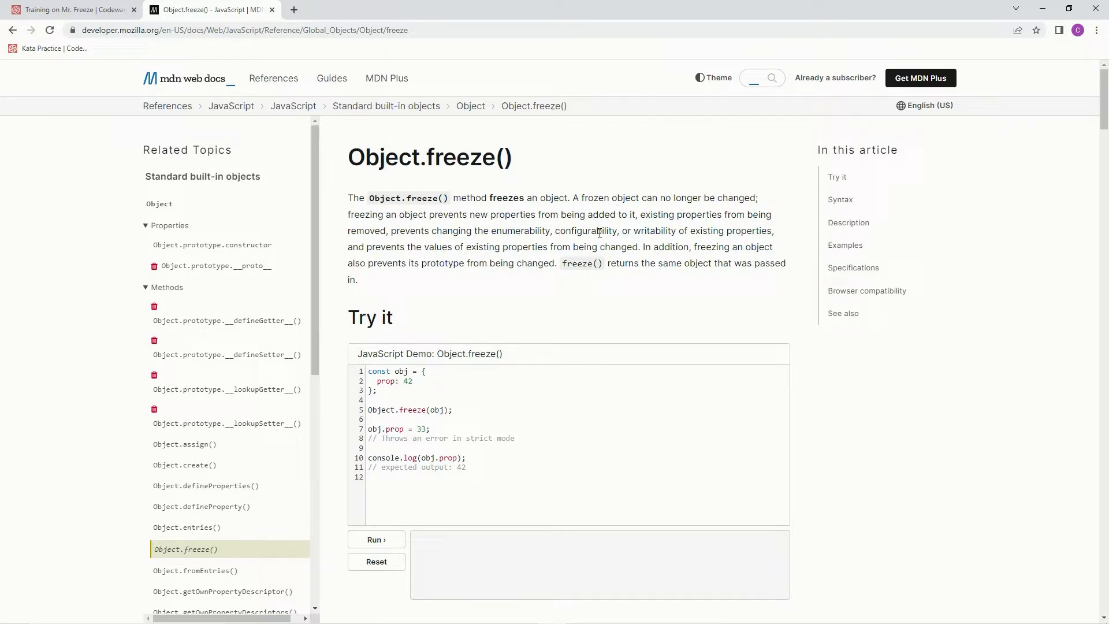
{"action": "mouse_move", "coordinate": [690, 231]}
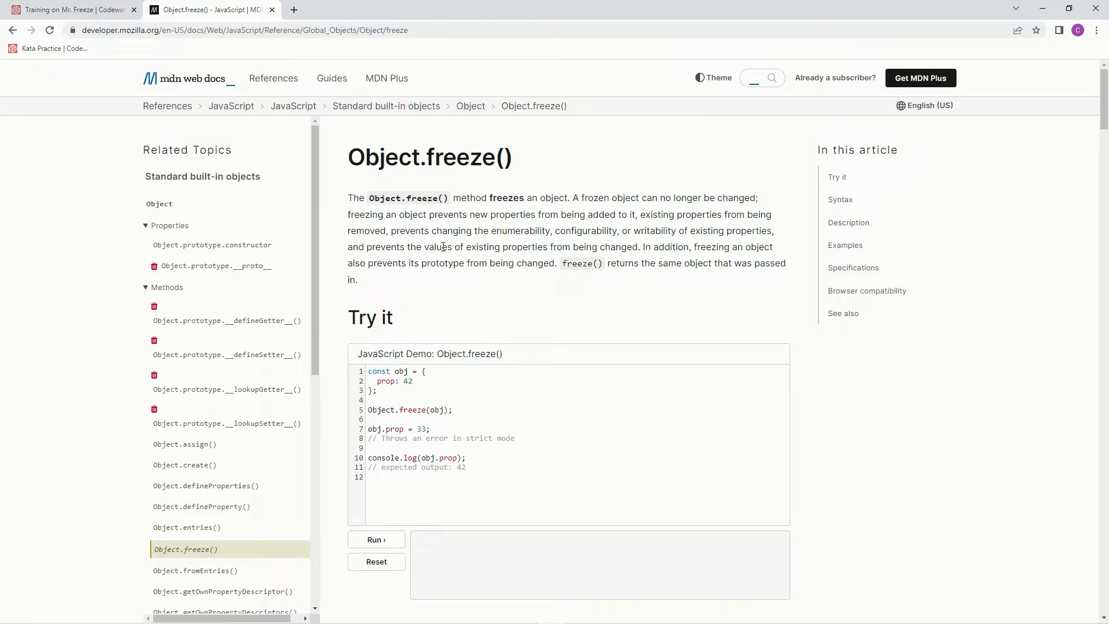
{"action": "mouse_move", "coordinate": [543, 246]}
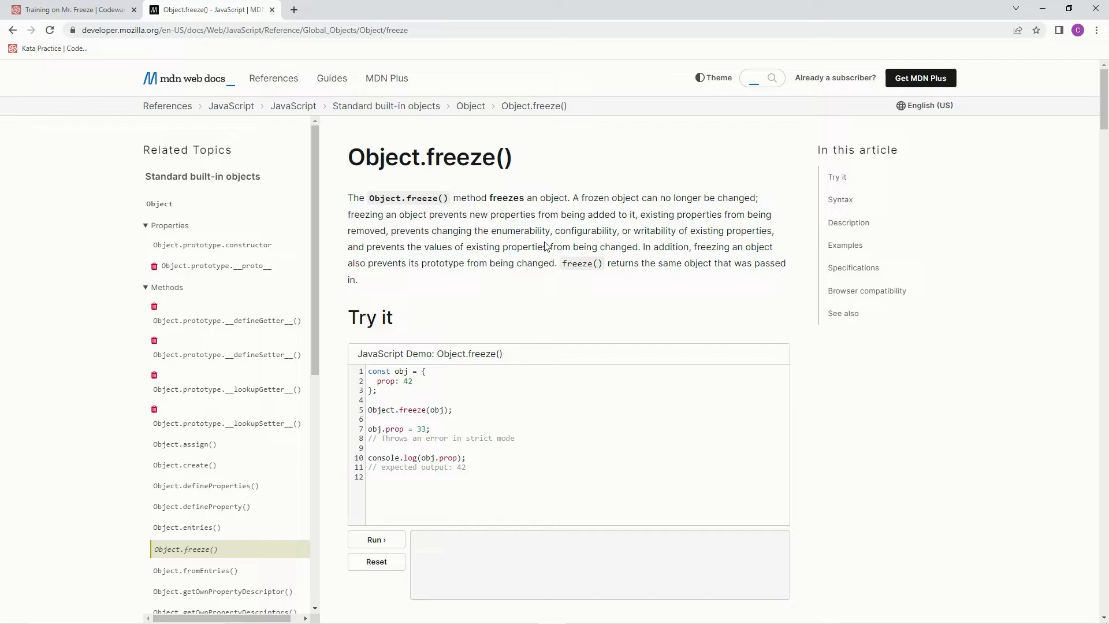
{"action": "mouse_move", "coordinate": [720, 247]}
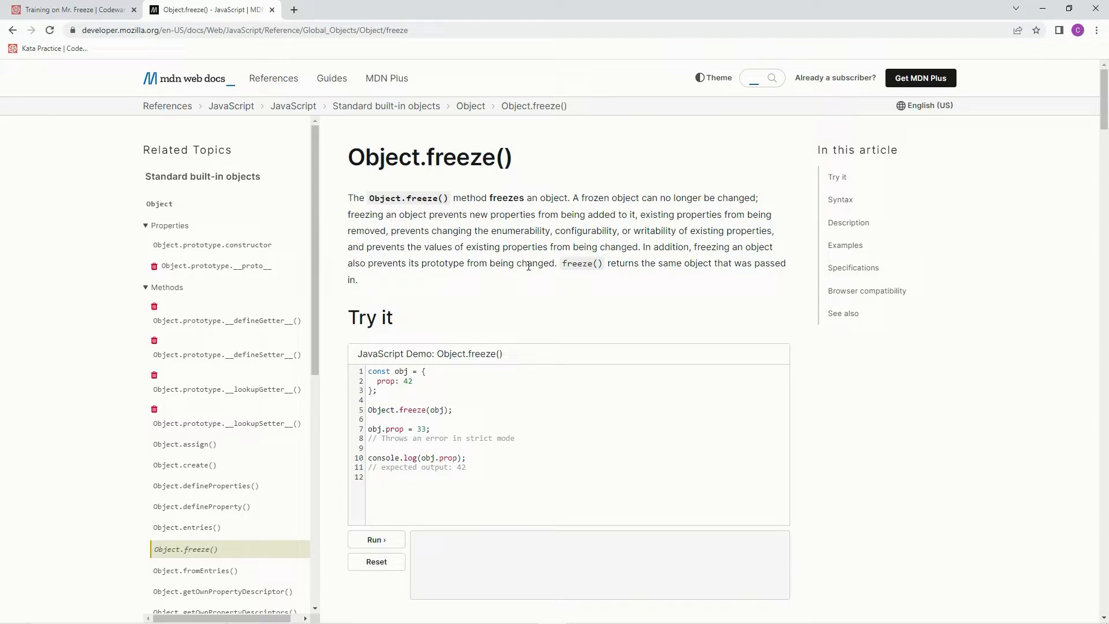
{"action": "mouse_move", "coordinate": [653, 267]}
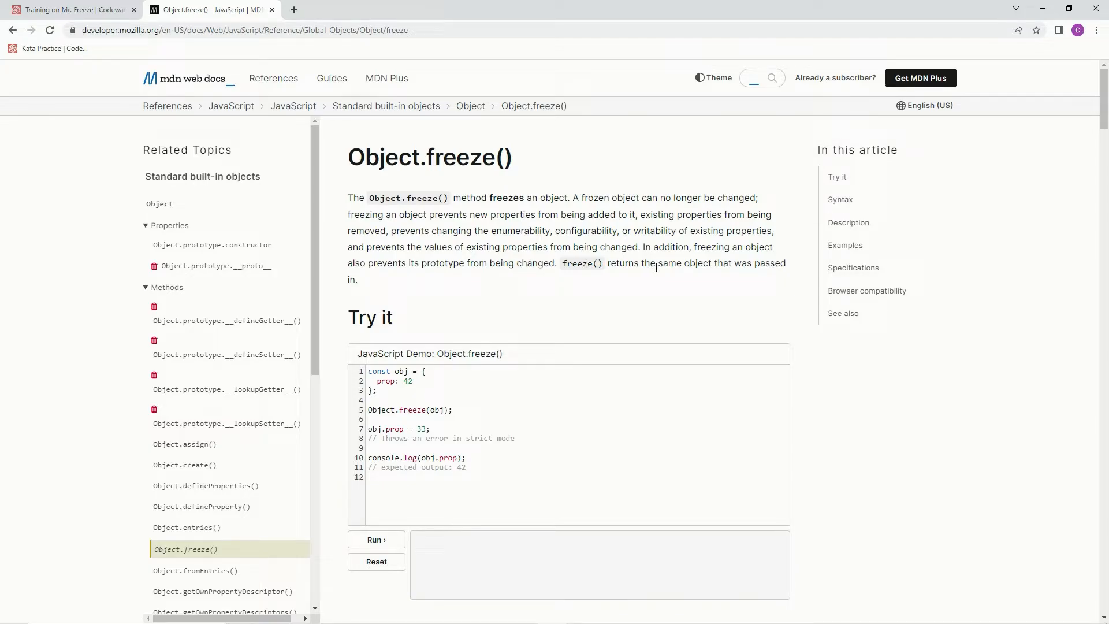
{"action": "mouse_move", "coordinate": [760, 266]}
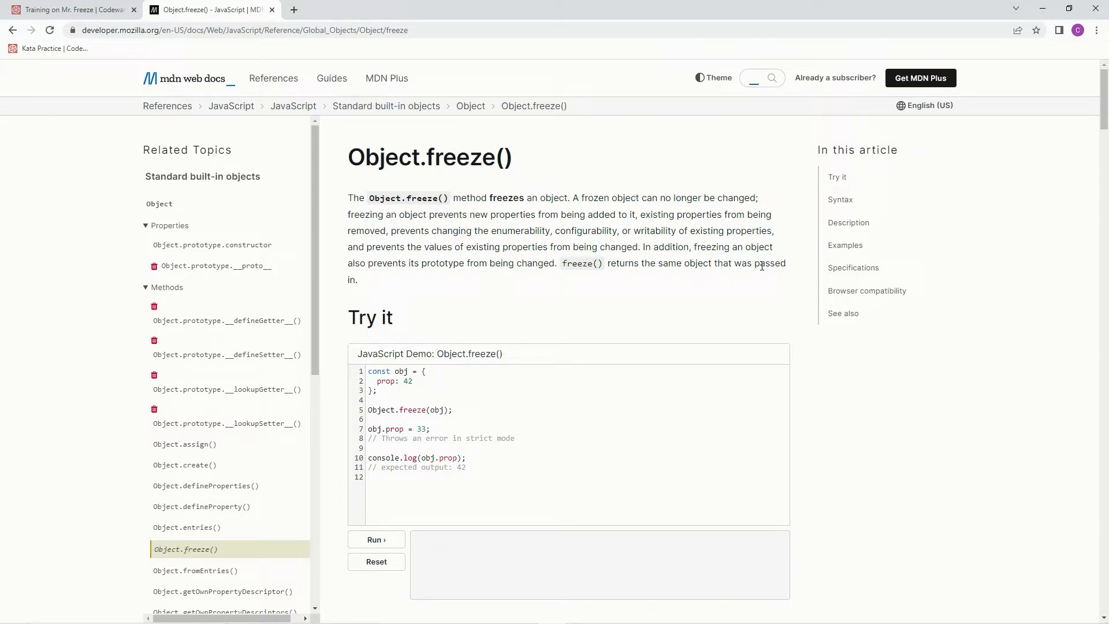
{"action": "mouse_move", "coordinate": [543, 283]}
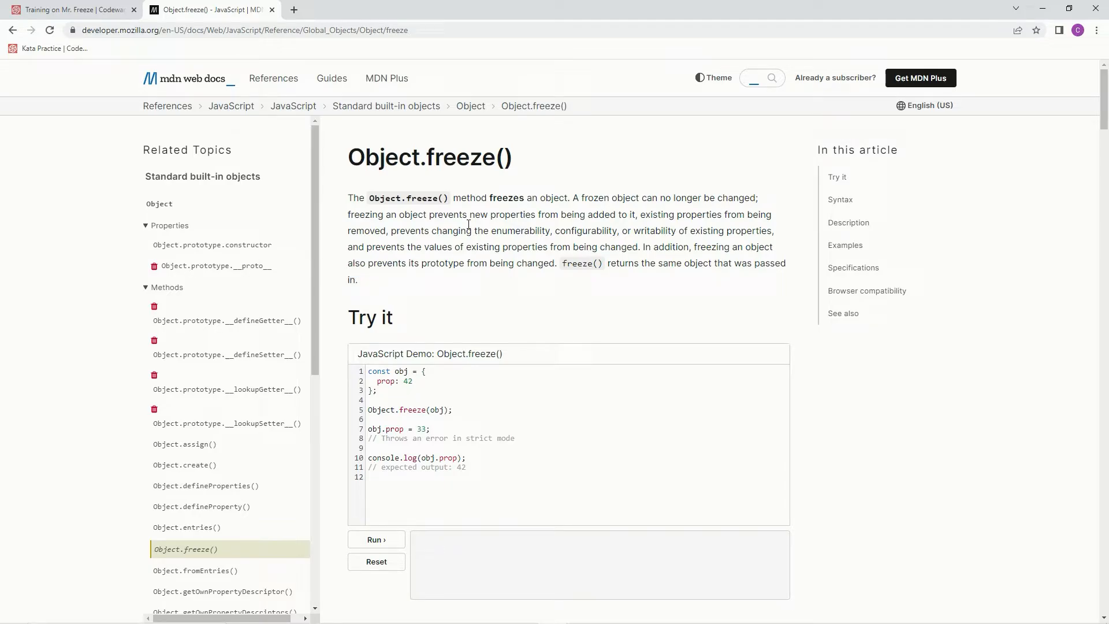
Step: Write Object.freeze(MrFreeze) as the kata solution, checking MDN's syntax along the way
{"action": "left_click", "coordinate": [70, 9]}
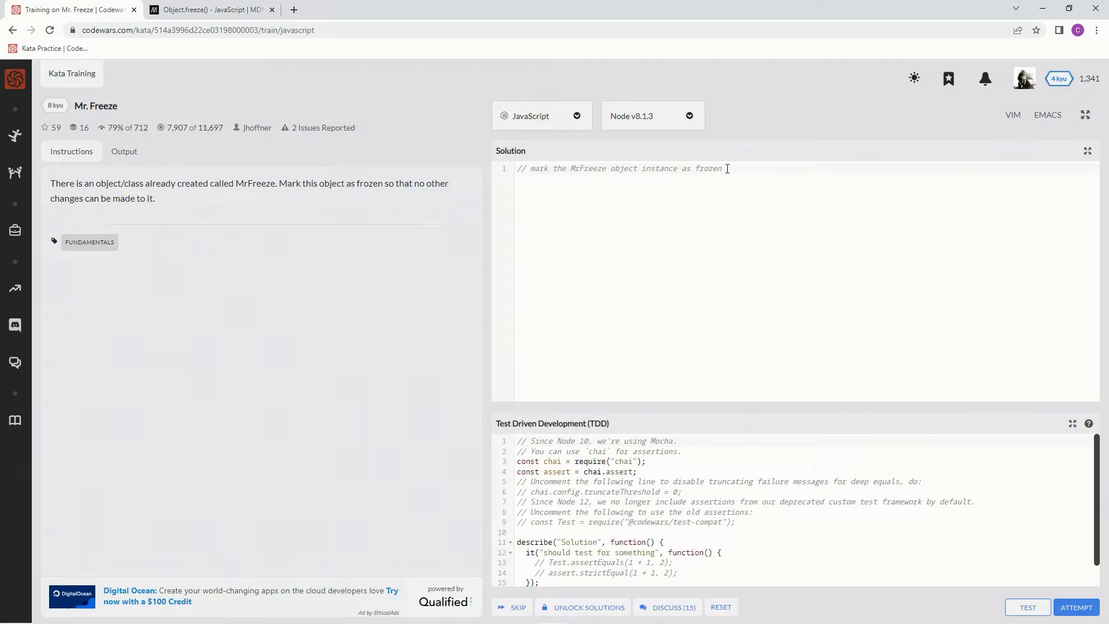
{"action": "type", "text": "On"}
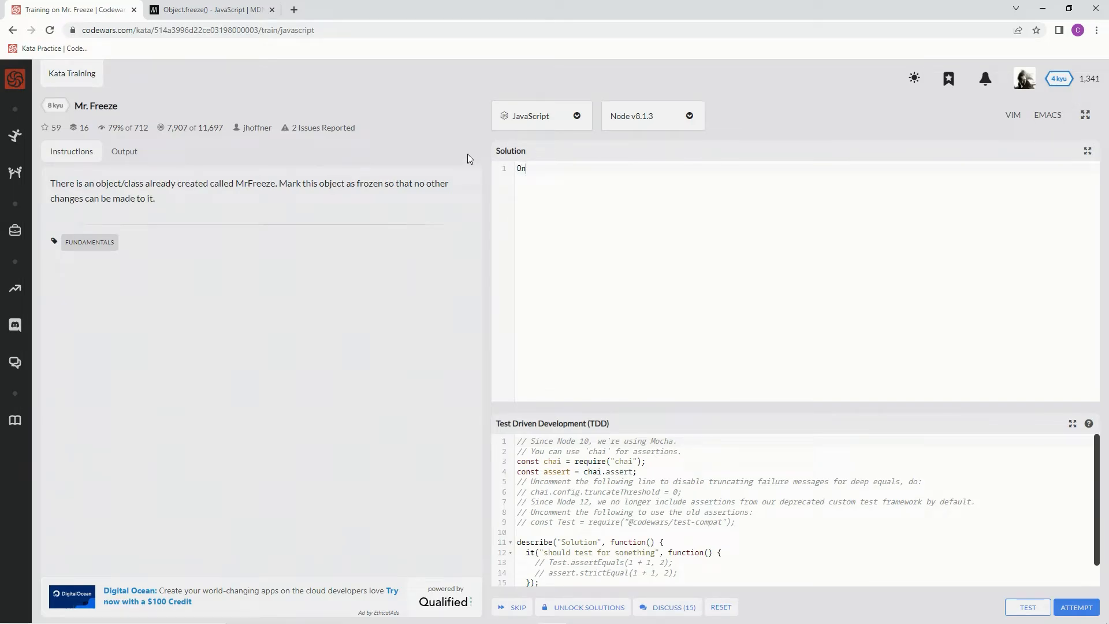
{"action": "type", "text": "Object."}
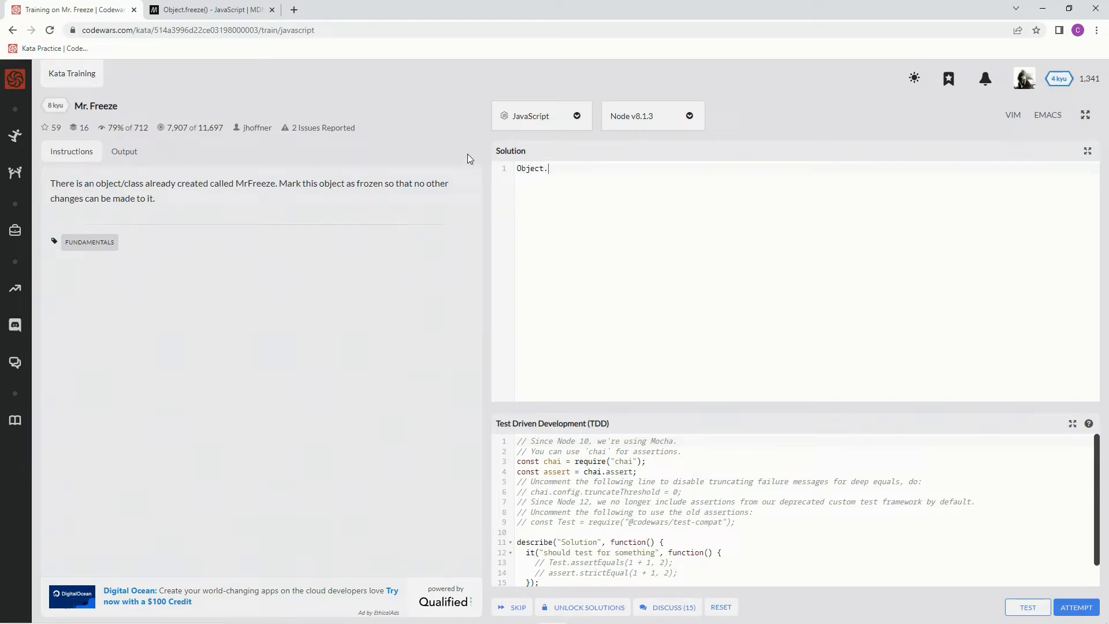
{"action": "type", "text": "freeze"}
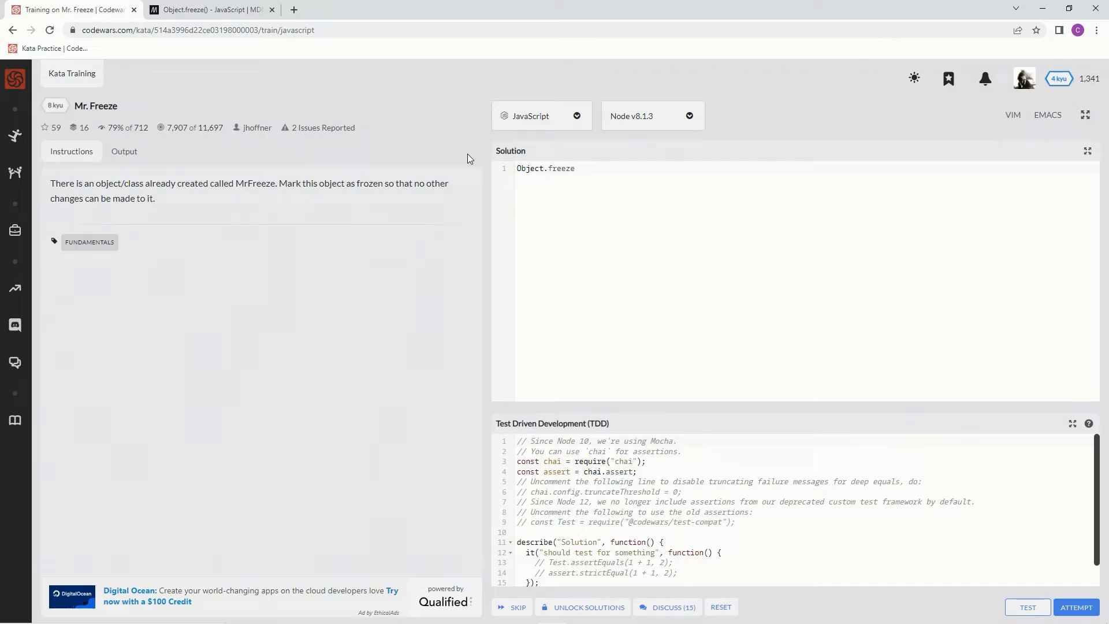
{"action": "left_click", "coordinate": [209, 10]}
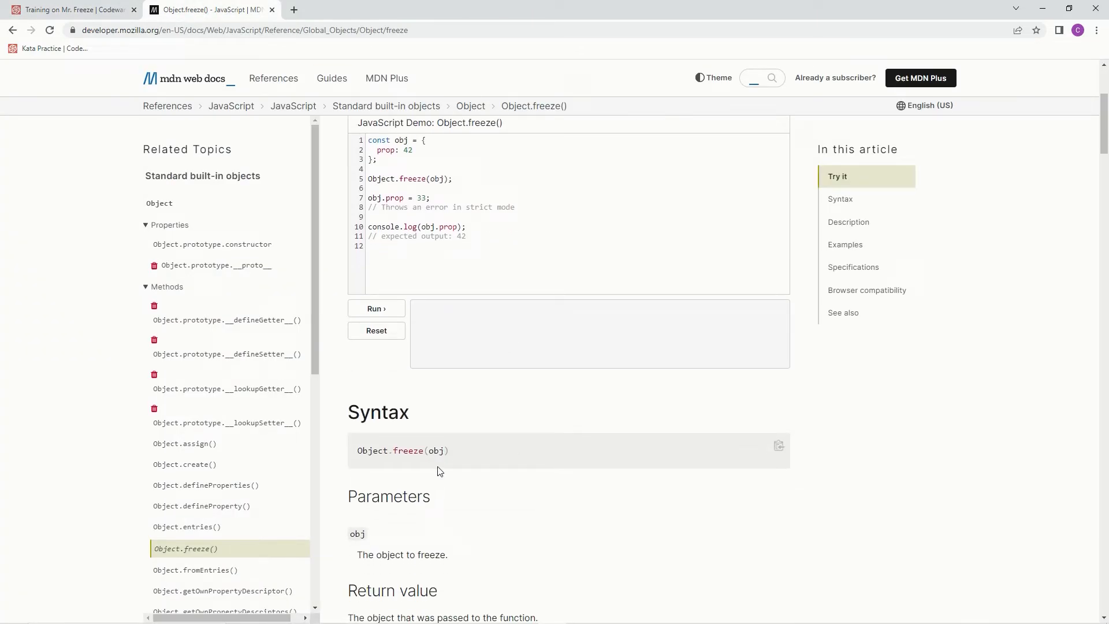
{"action": "left_click", "coordinate": [70, 10]}
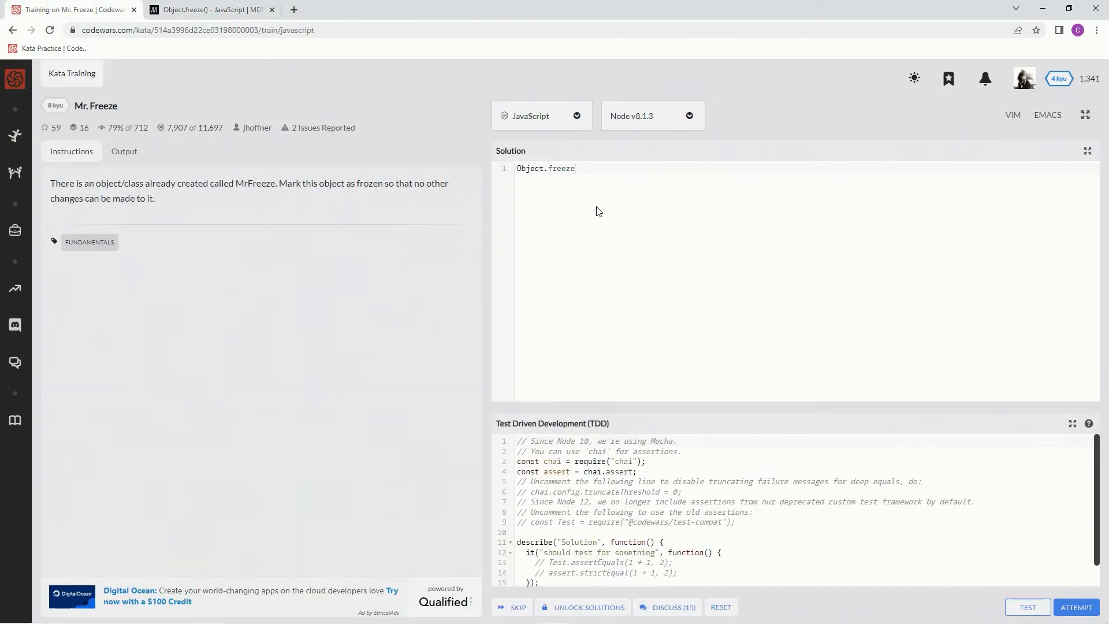
{"action": "type", "text": "()"}
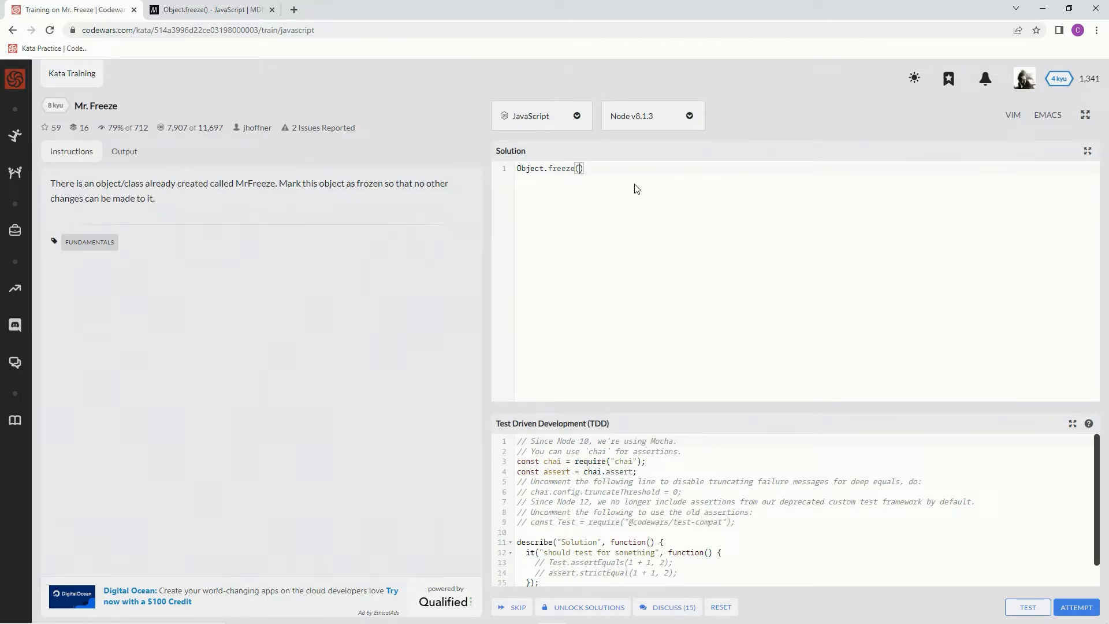
{"action": "type", "text": "MrFreeze"}
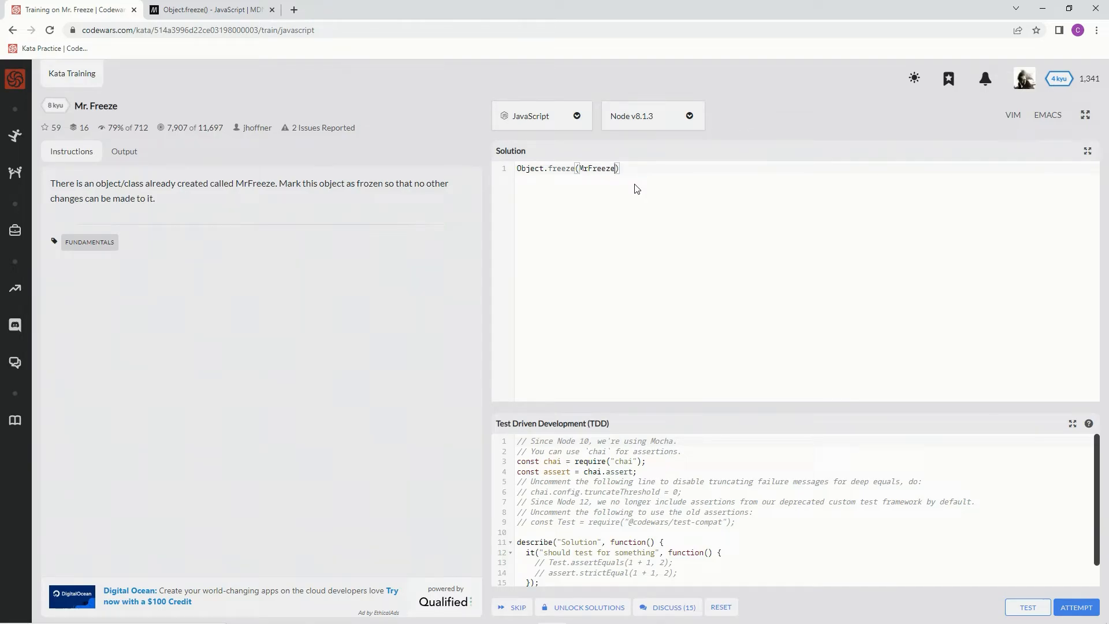
Step: Run the sample tests on the Object.freeze(MrFreeze) solution
{"action": "left_click", "coordinate": [1027, 607]}
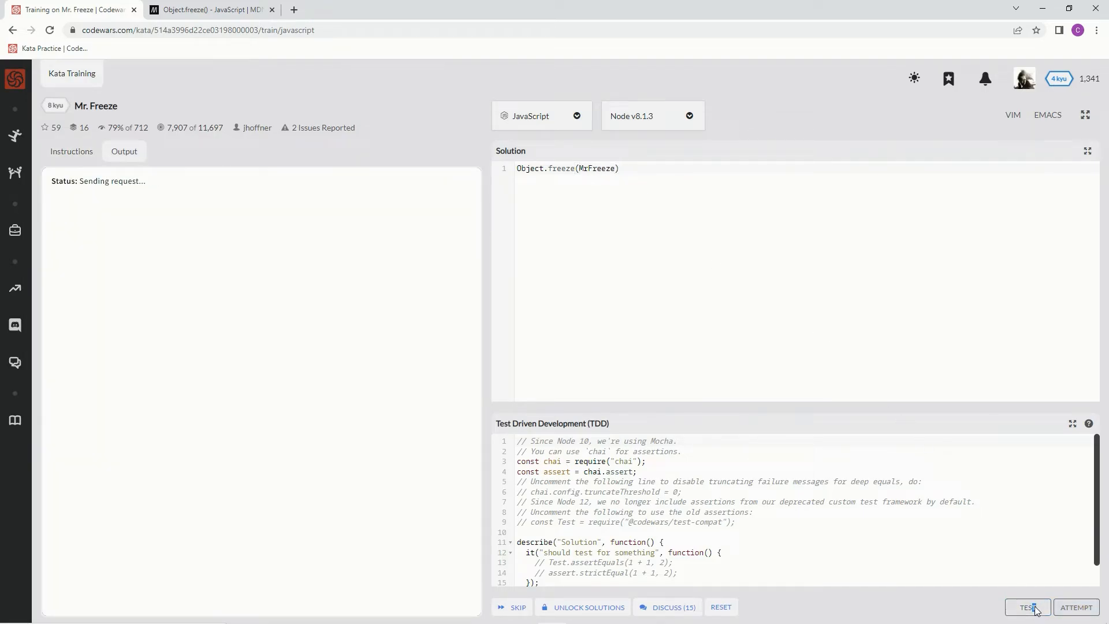
Step: Run the full test suite and submit the passing solution as final
{"action": "left_click", "coordinate": [1026, 607]}
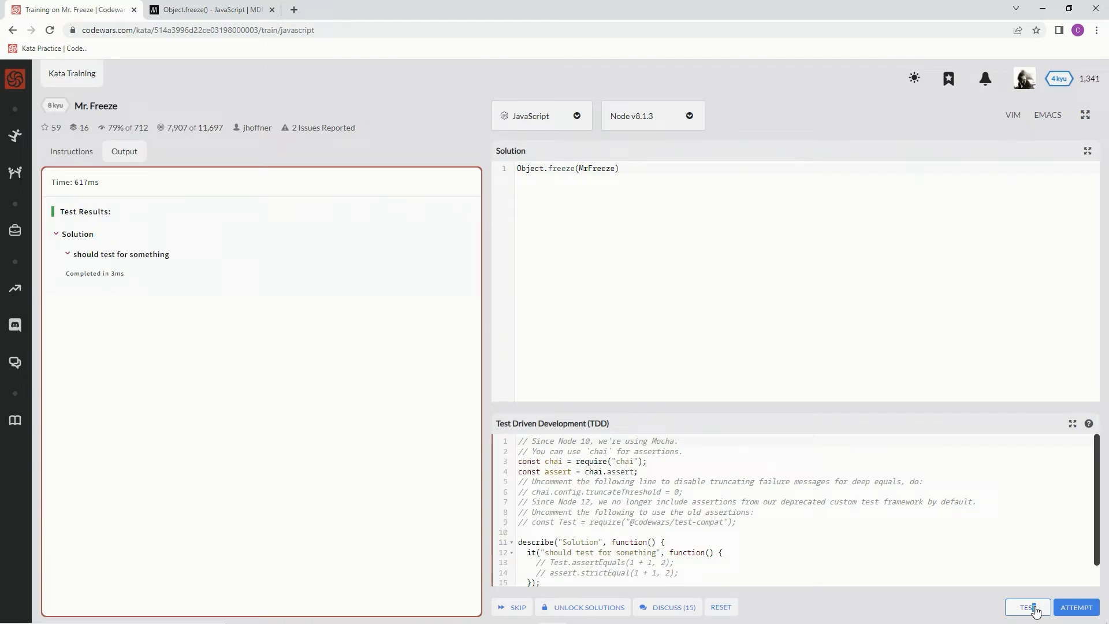
{"action": "left_click", "coordinate": [1026, 606]}
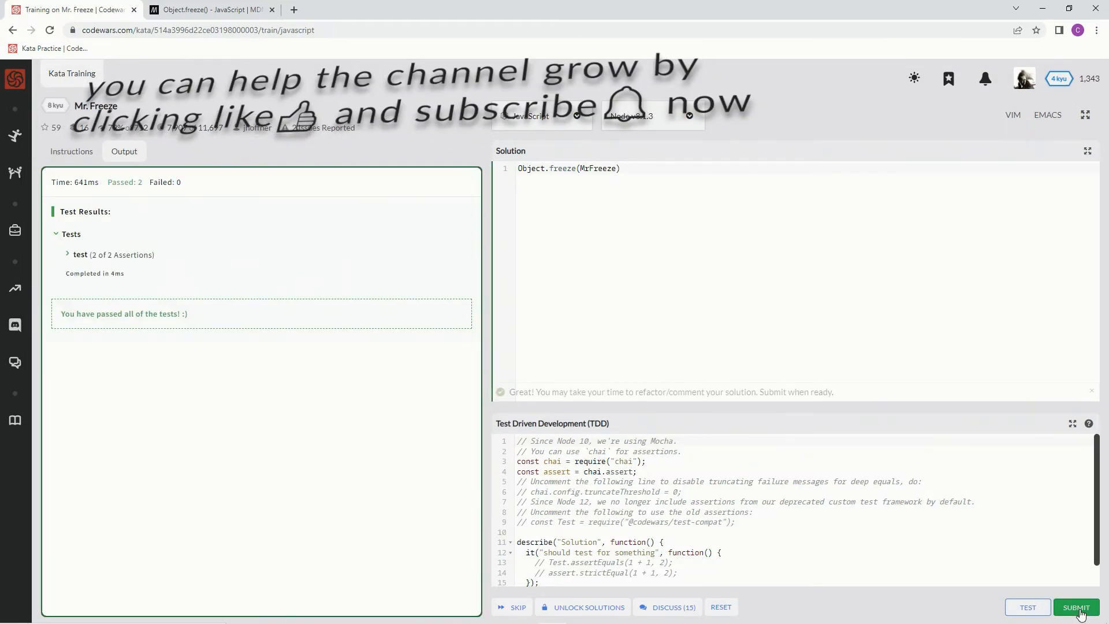
{"action": "left_click", "coordinate": [1074, 607]}
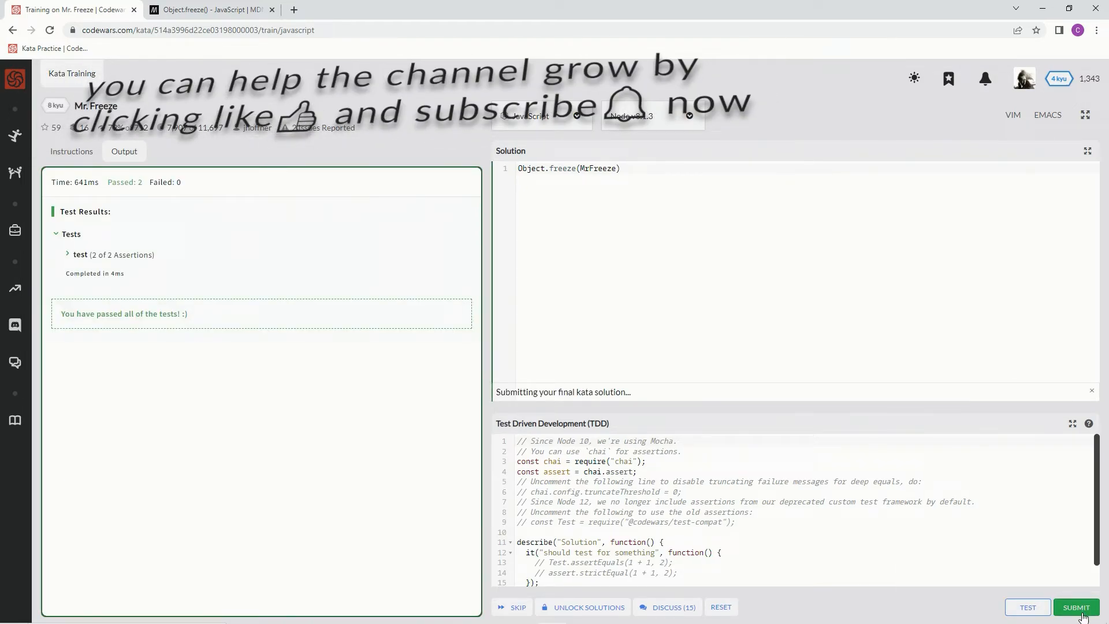
{"action": "left_click", "coordinate": [1074, 607]}
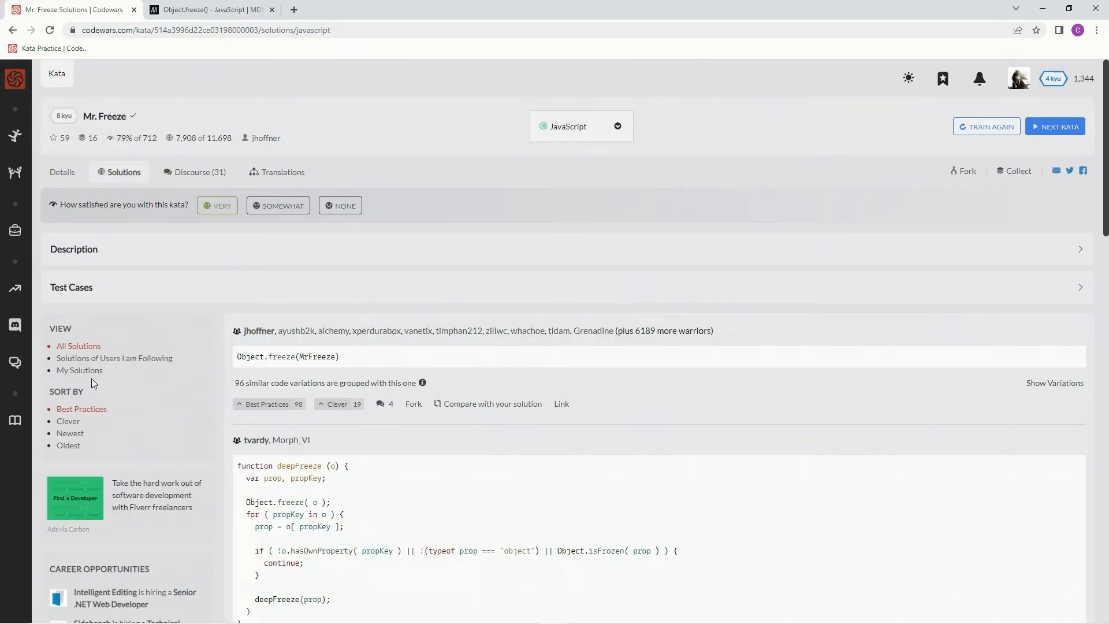
Step: View my solutions, then all users' solutions, and vote the top Object.freeze solution as best practice
{"action": "left_click", "coordinate": [80, 370]}
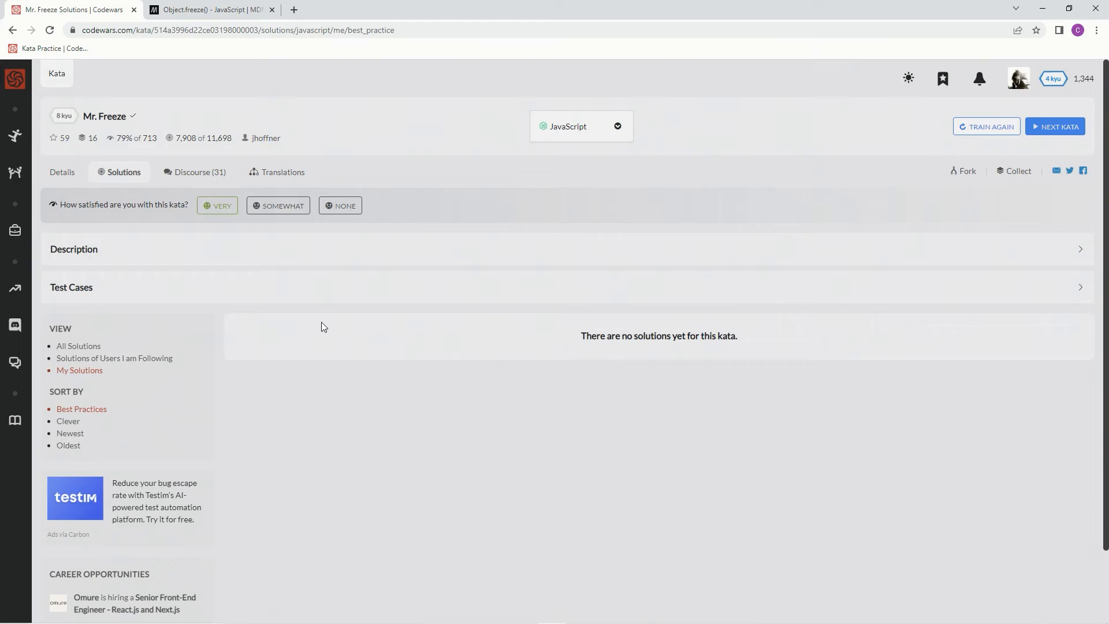
{"action": "left_click", "coordinate": [78, 345]}
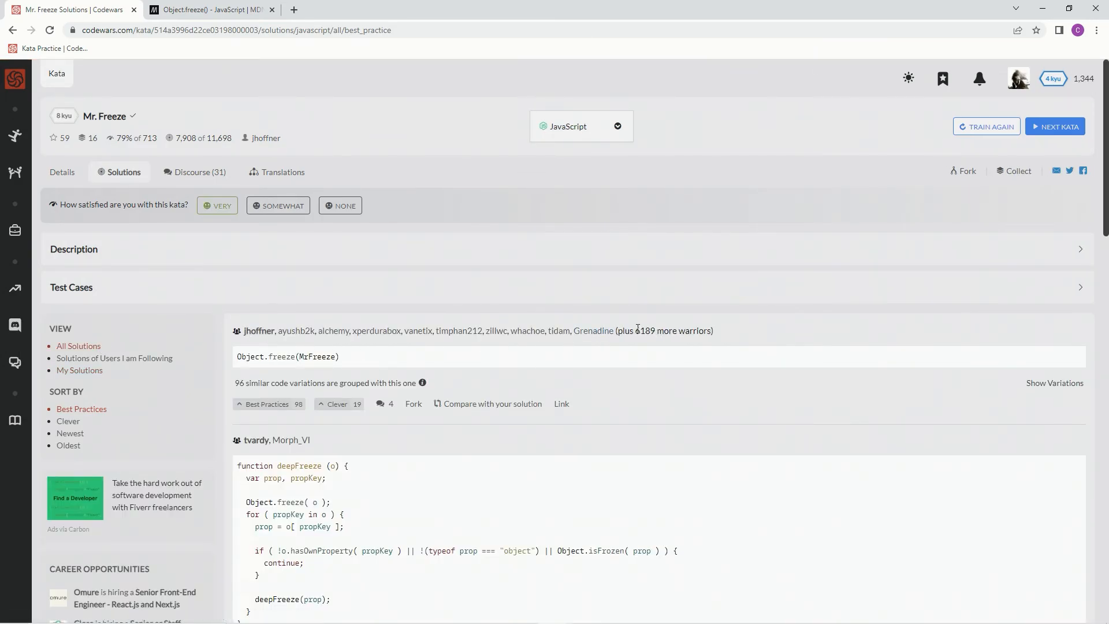
{"action": "mouse_move", "coordinate": [266, 404]}
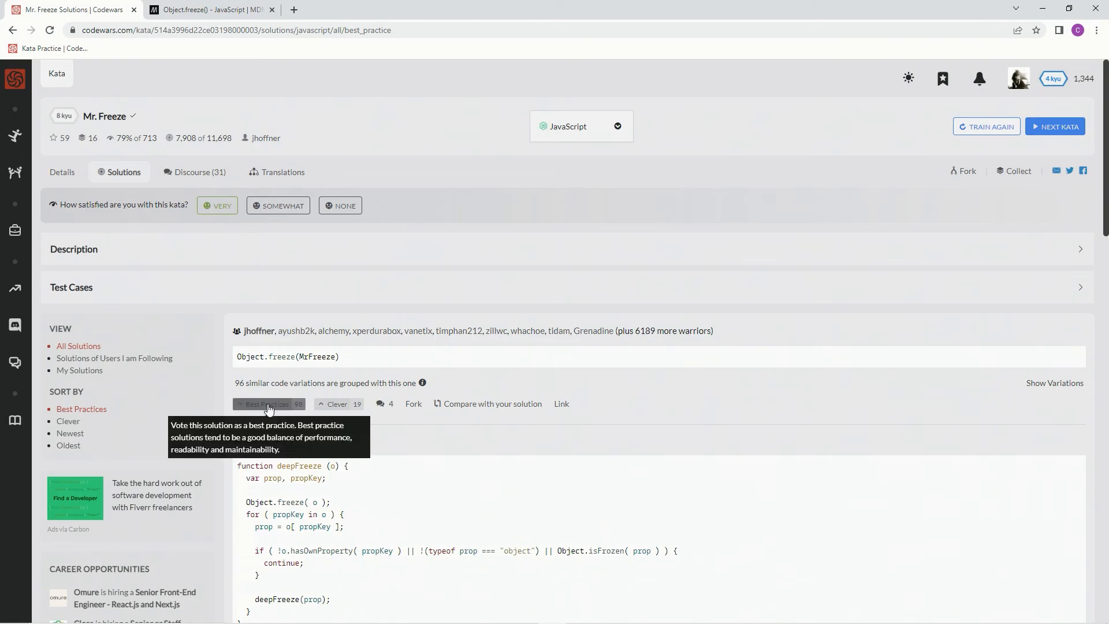
{"action": "left_click", "coordinate": [269, 404]}
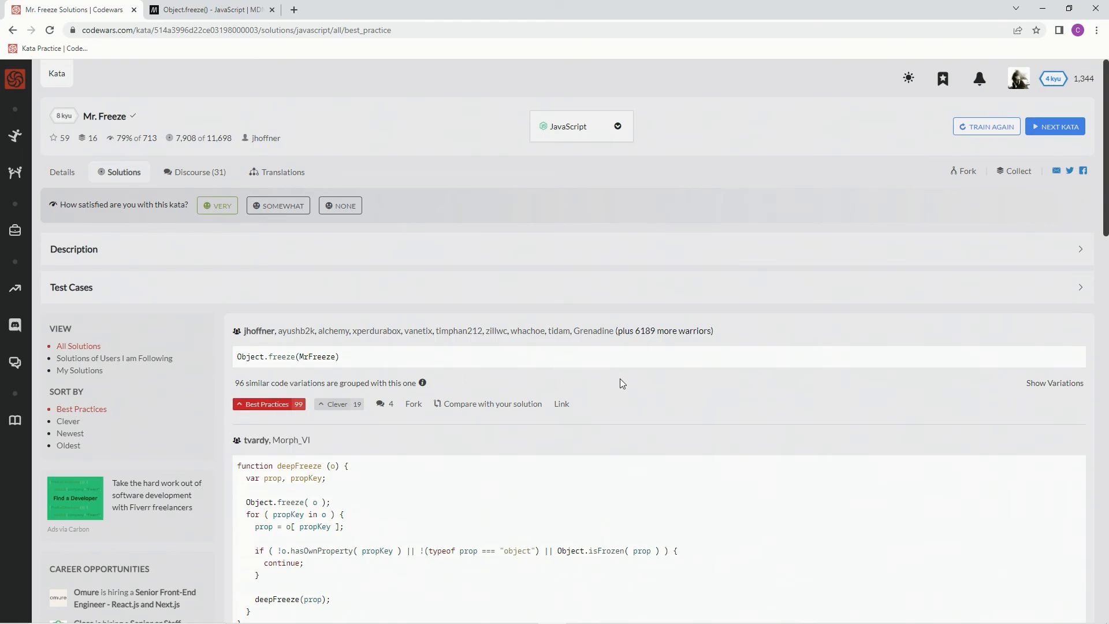